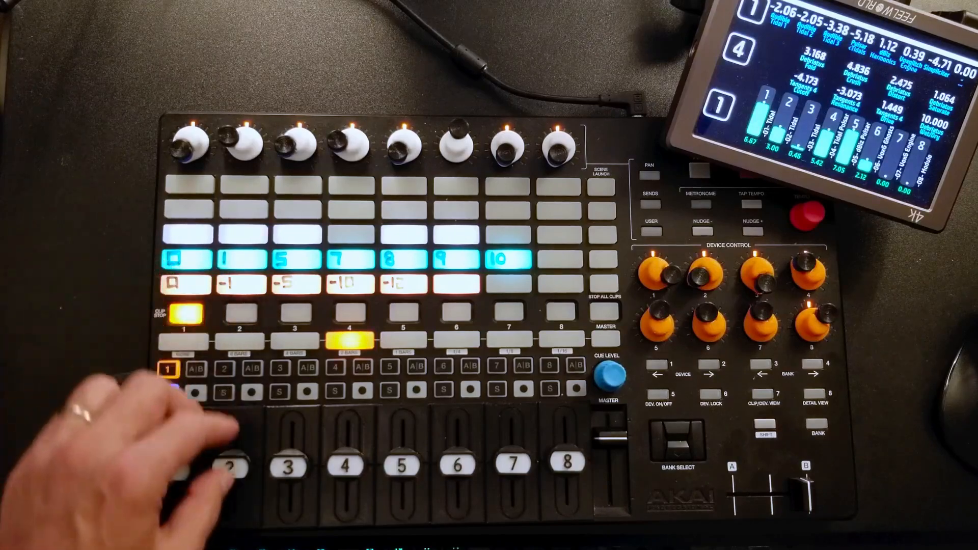
{"action": "left_click", "coordinate": [168, 395]}
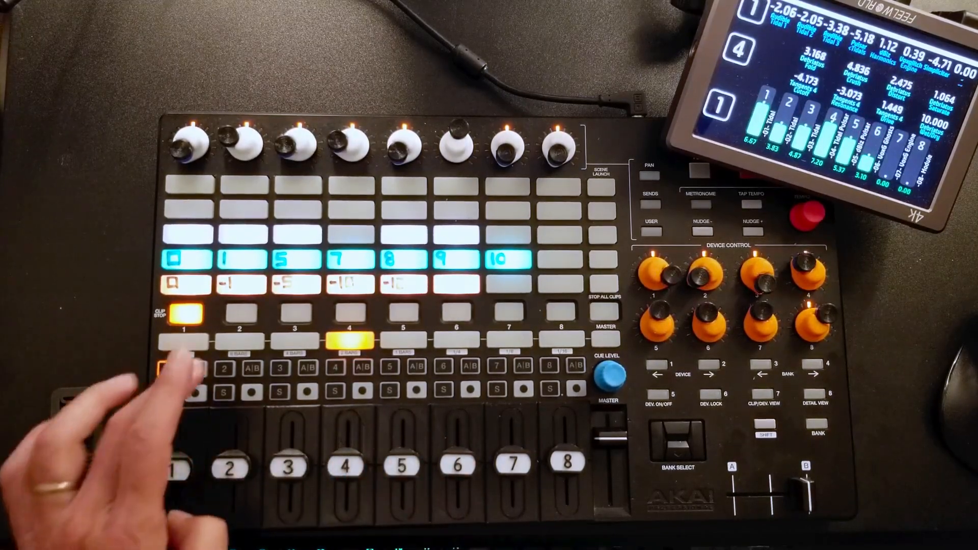
{"action": "left_click", "coordinate": [237, 368]}
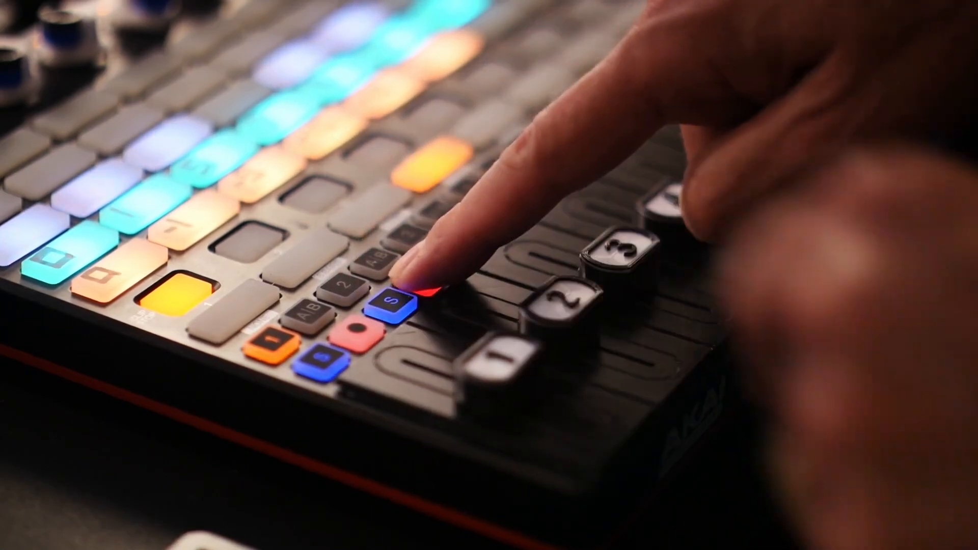
{"action": "left_click", "coordinate": [393, 299]}
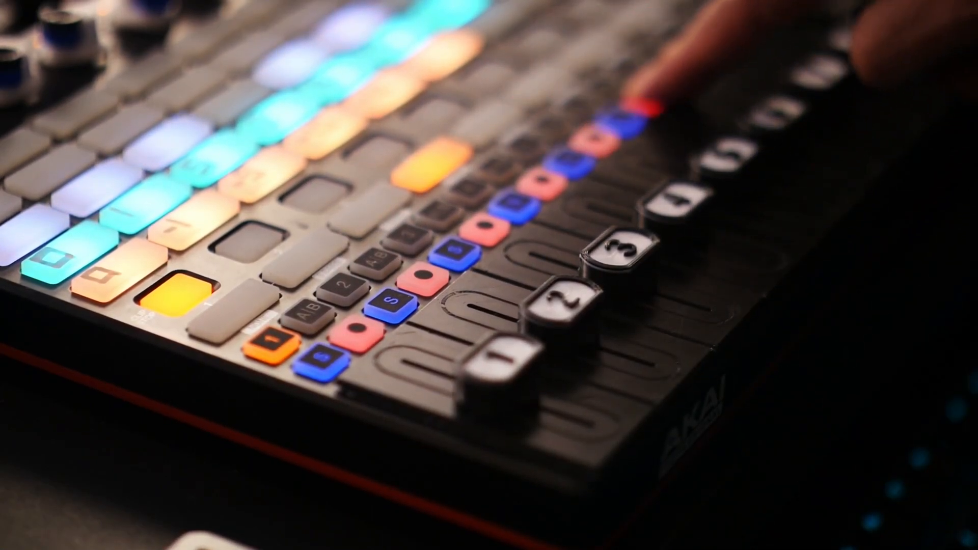